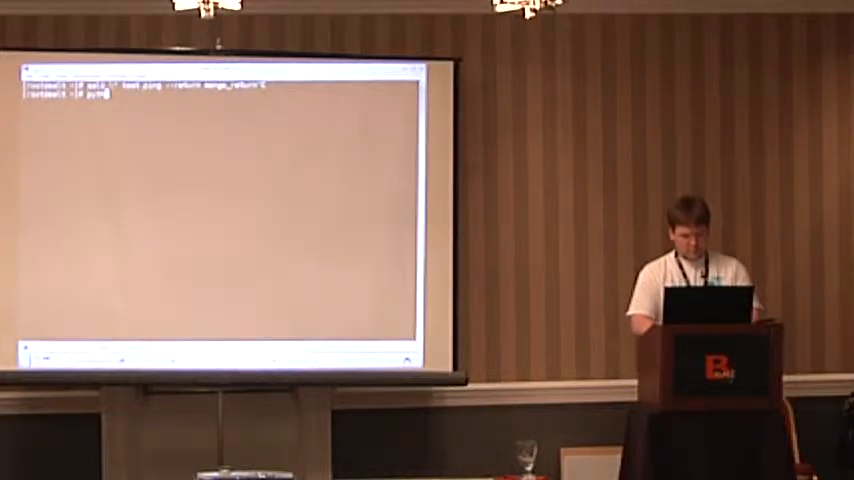
- Run the python command at the shell prompt to enter the interactive interpreter
key(Return)
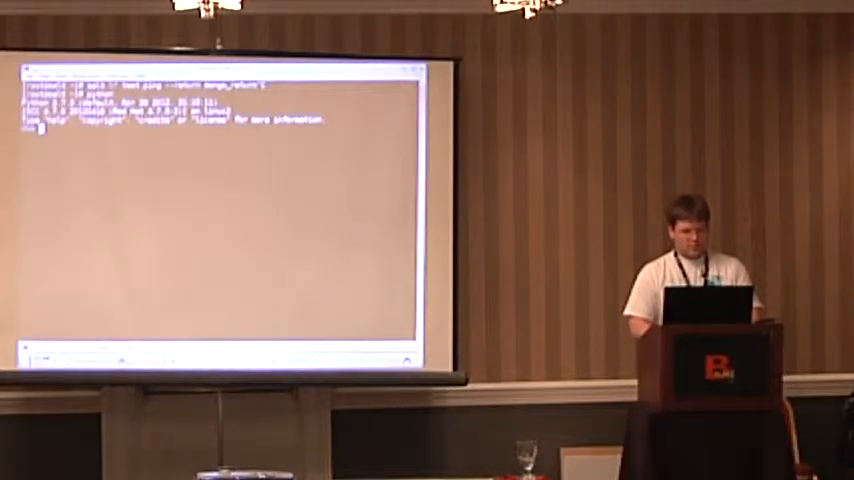